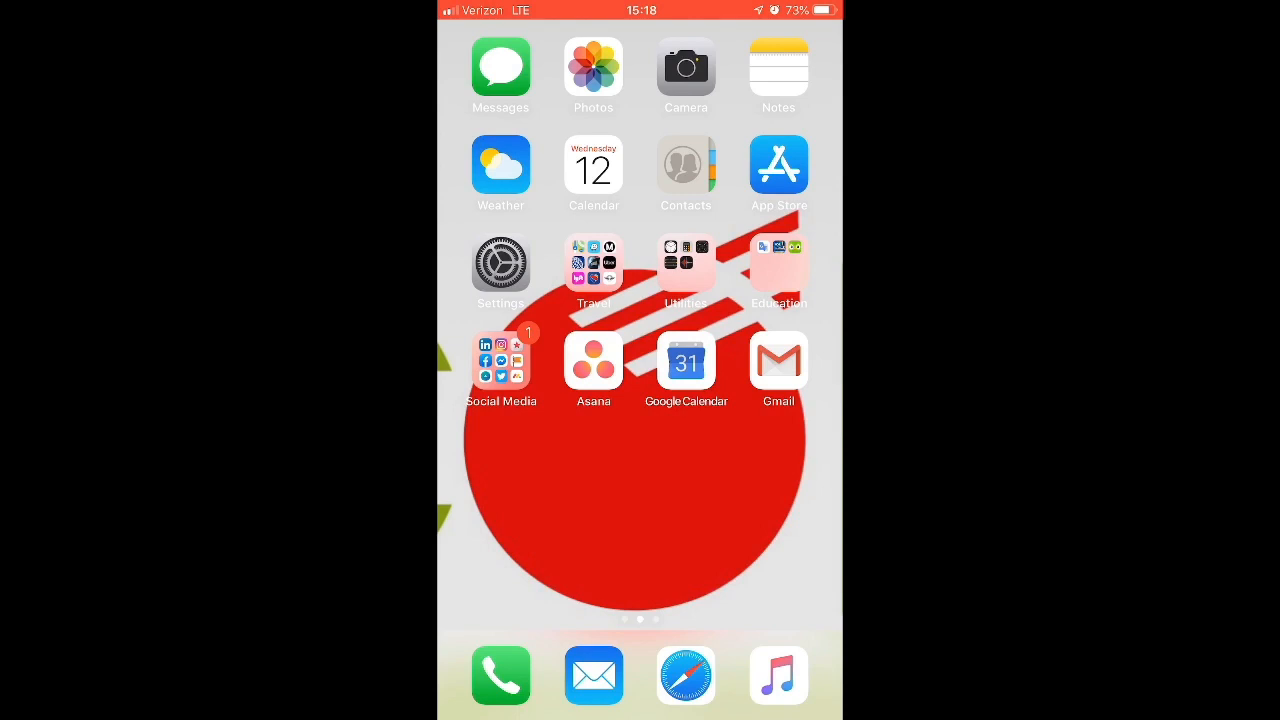
# Launch Safari from the Home Screen dock to a blank start page
pyautogui.click(686, 674)
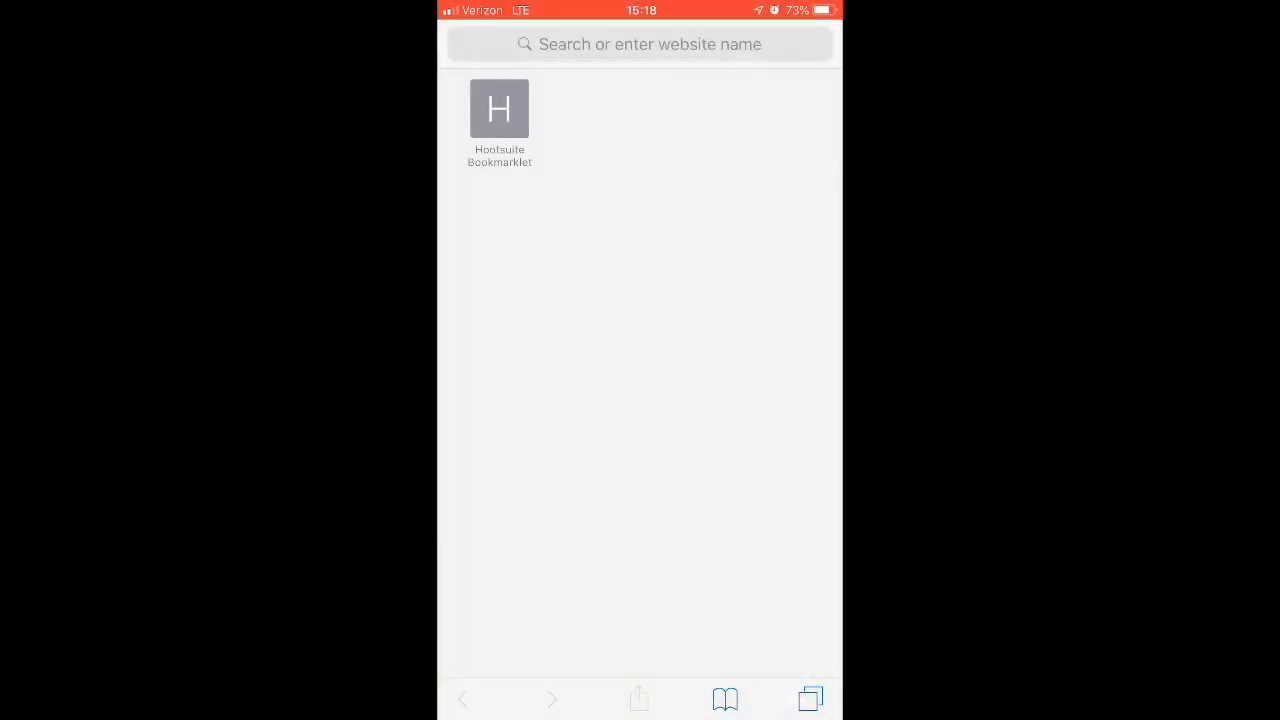
# Load demo.nulinx.com from the 'dem' address-bar suggestion and hide the keyboard
pyautogui.click(640, 44)
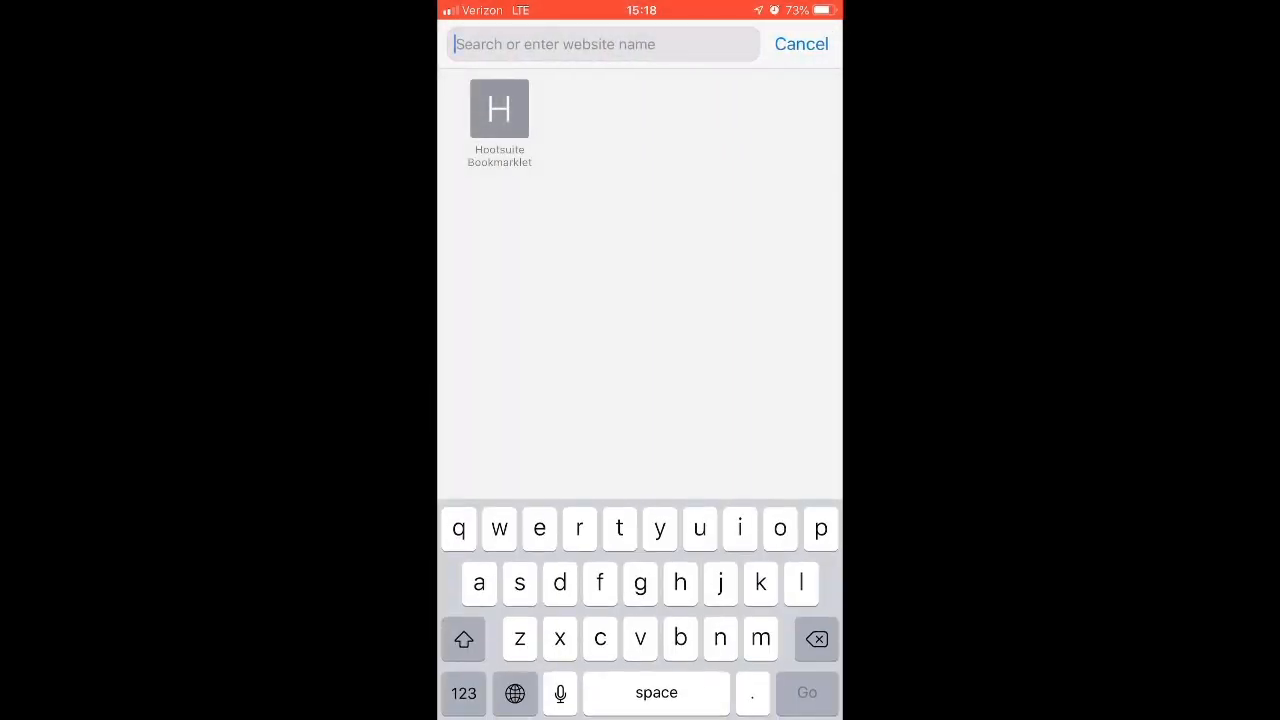
pyautogui.write('dem')
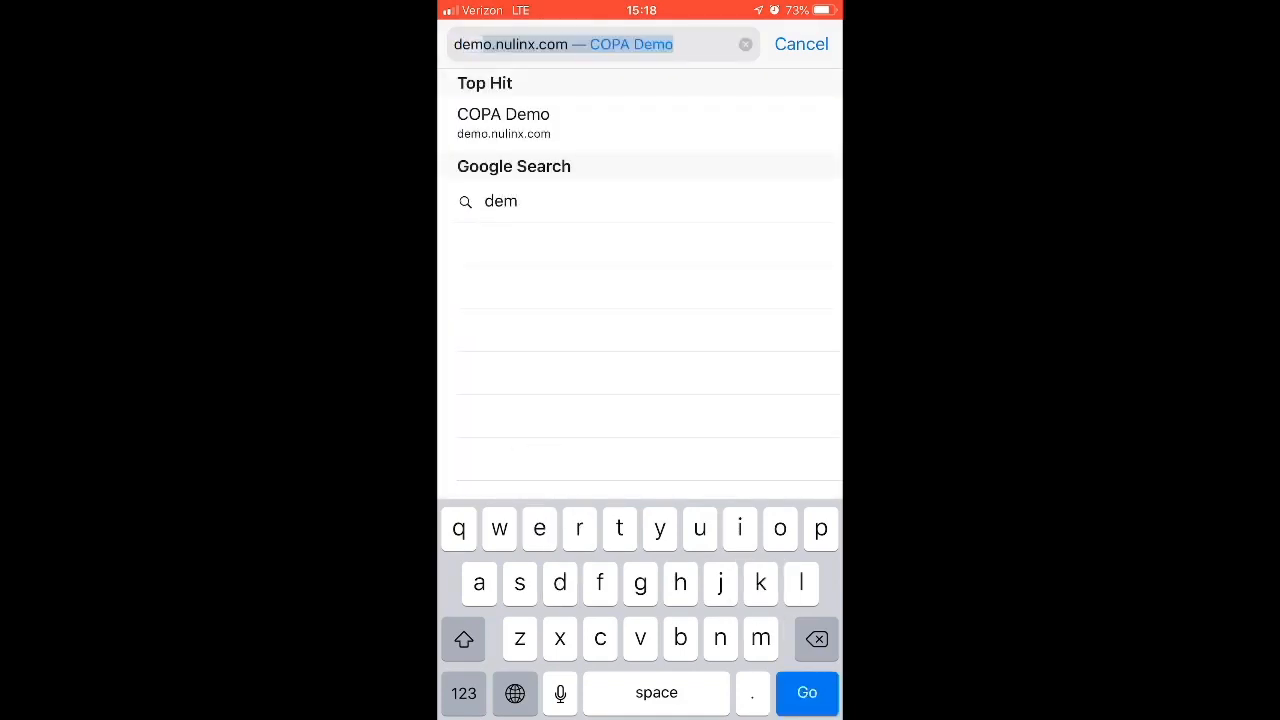
pyautogui.click(503, 123)
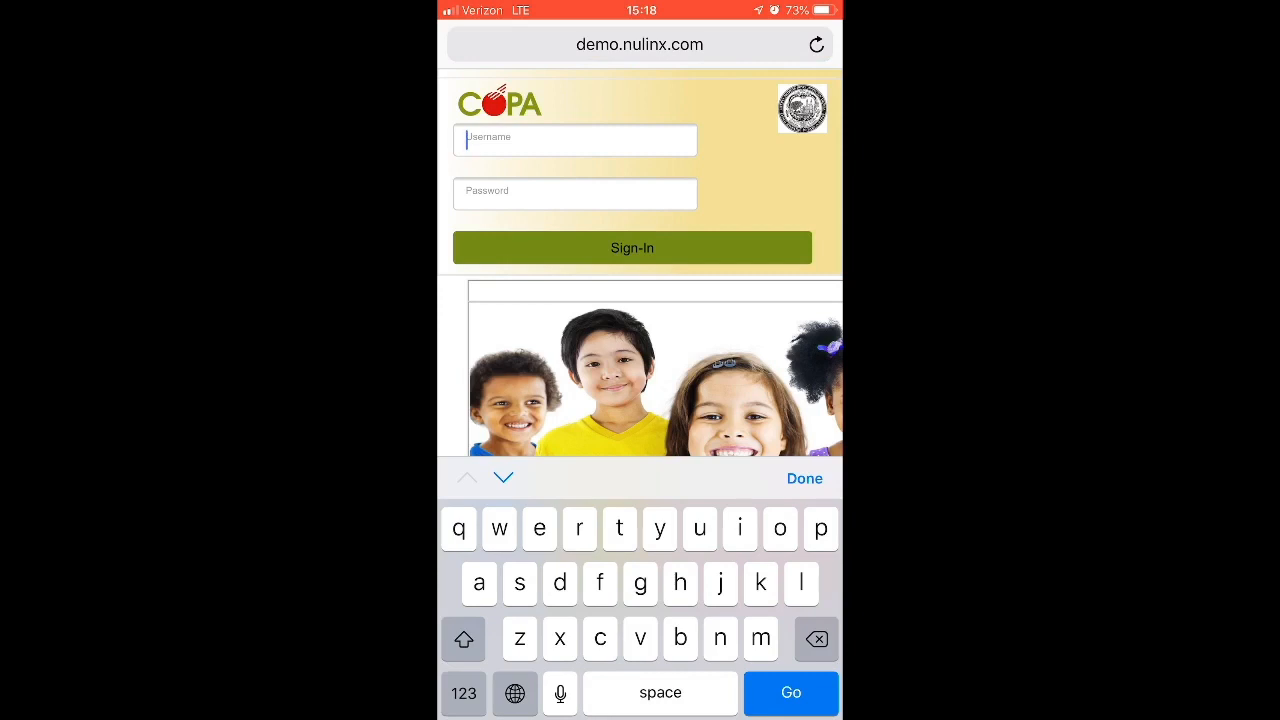
pyautogui.click(804, 478)
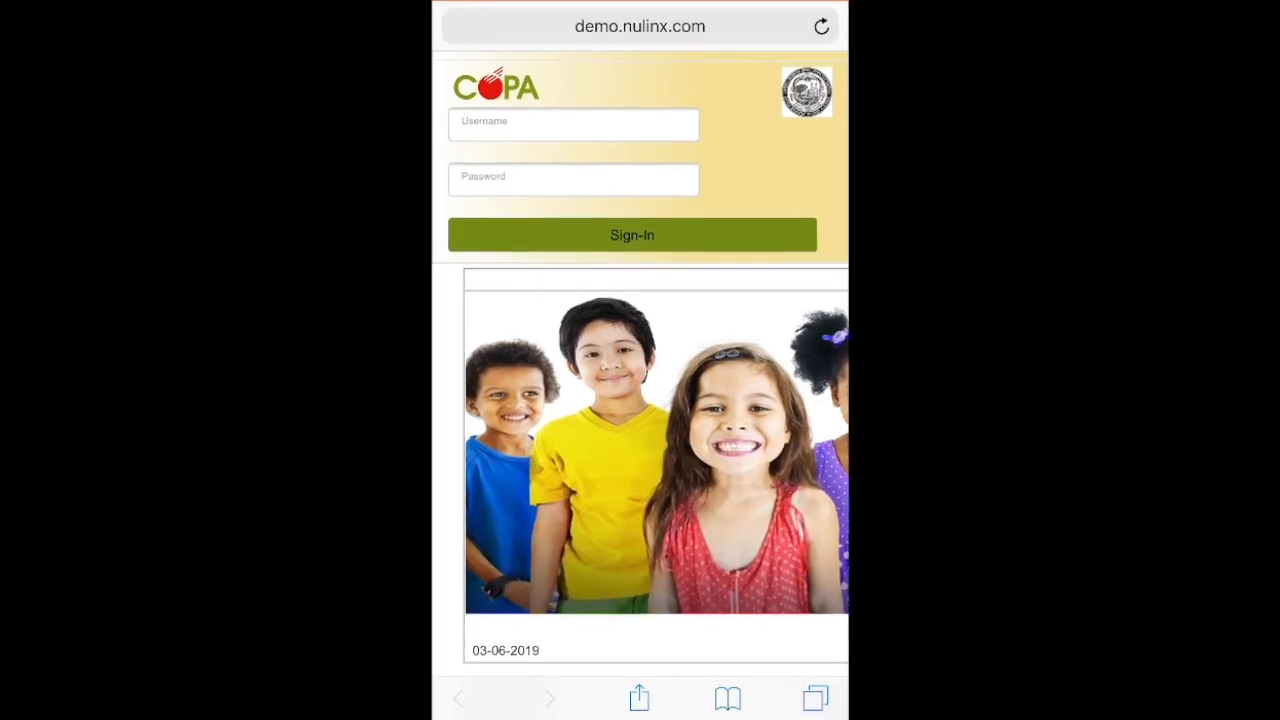
# Add the sign-in page to the Home Screen under the name 'Welcome to COPA'
pyautogui.scroll(-3)
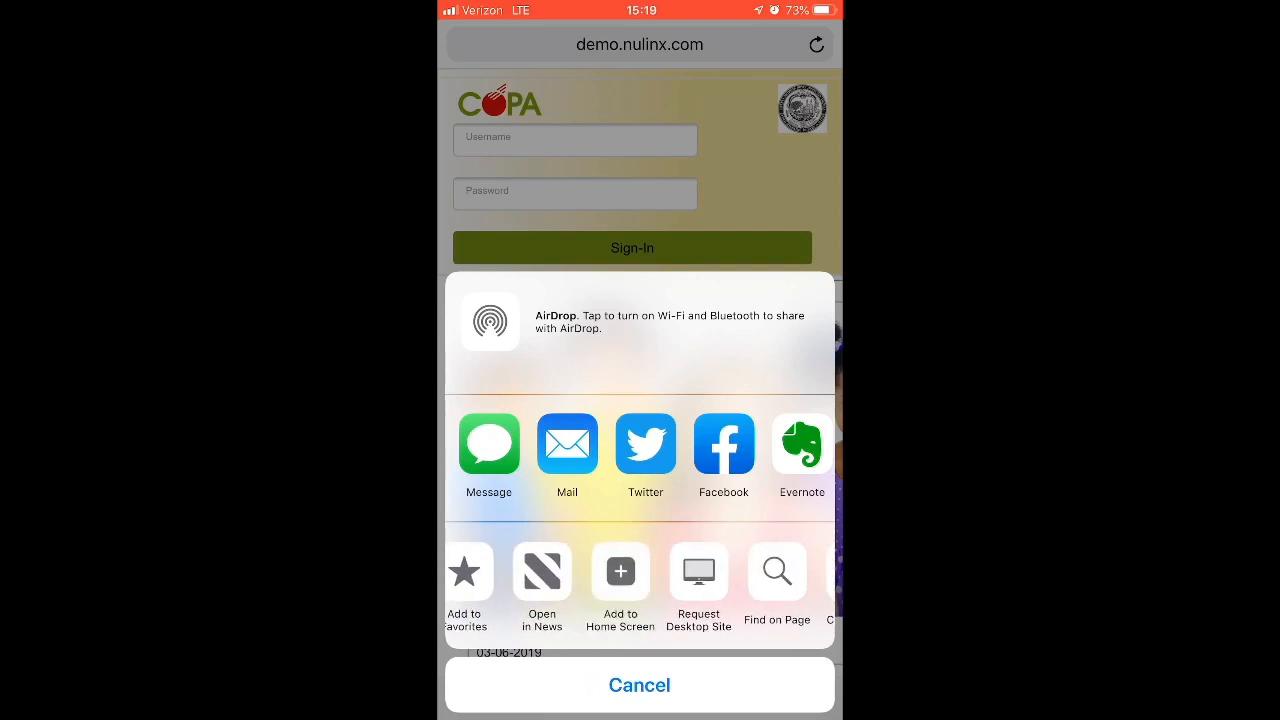
pyautogui.click(619, 572)
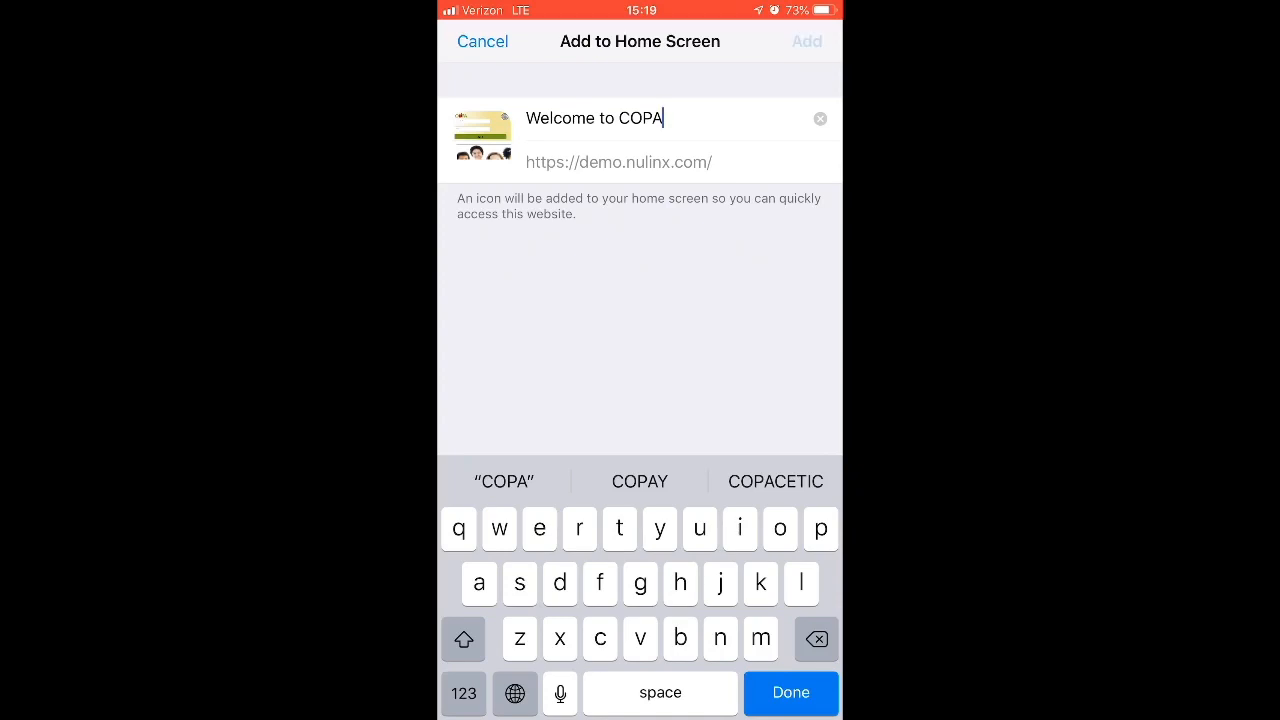
pyautogui.click(806, 41)
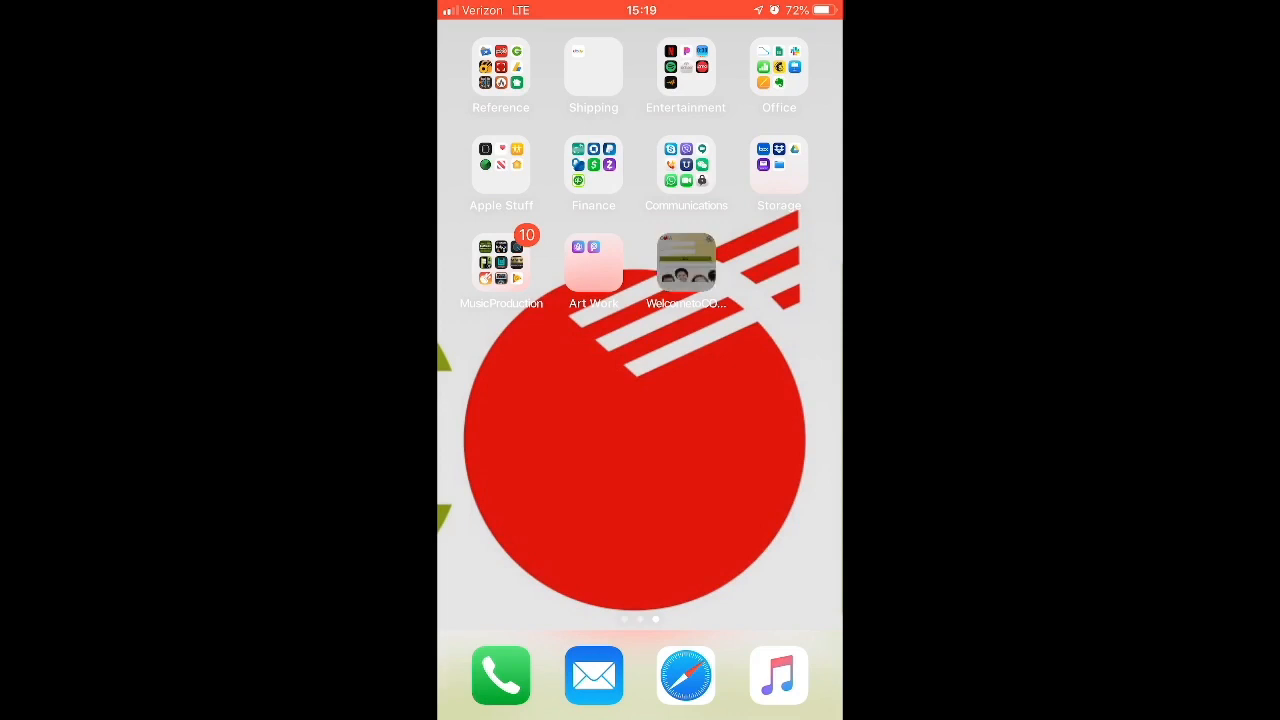
# Launch the Welcome to COPA Home Screen icon to reach the Dashboard
pyautogui.click(685, 673)
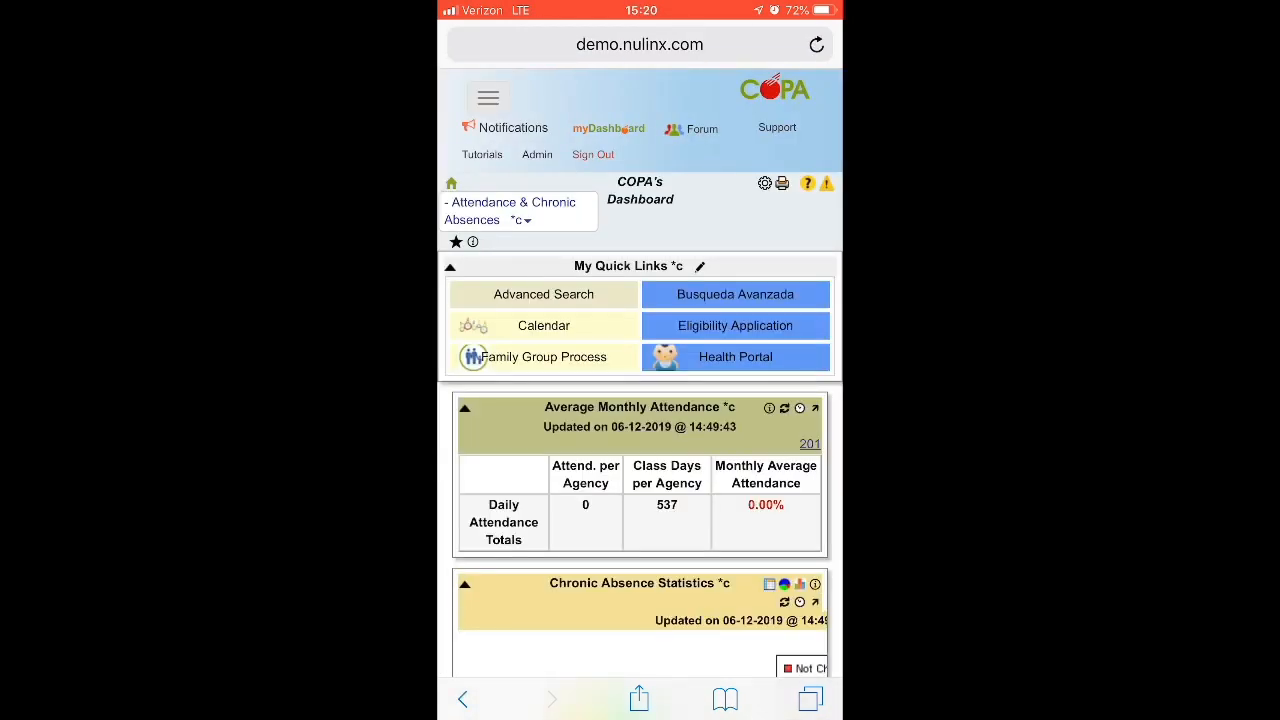
pyautogui.scroll(-3)
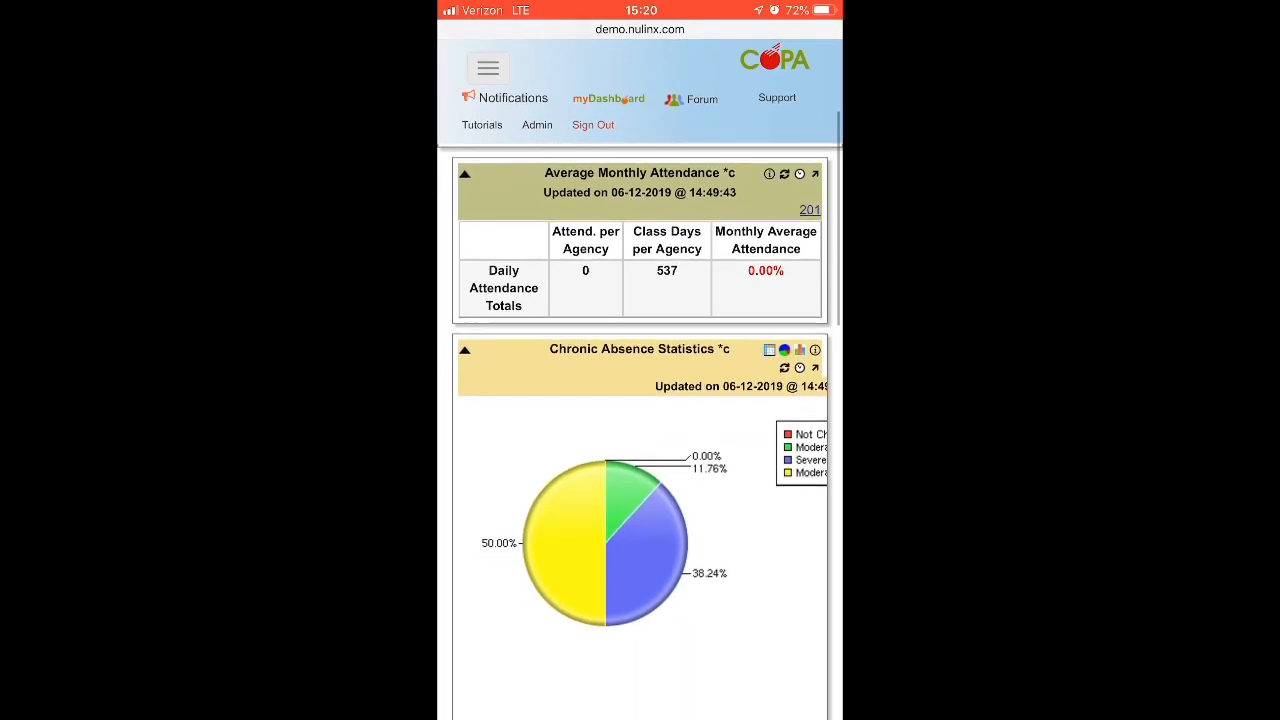
pyautogui.scroll(-3)
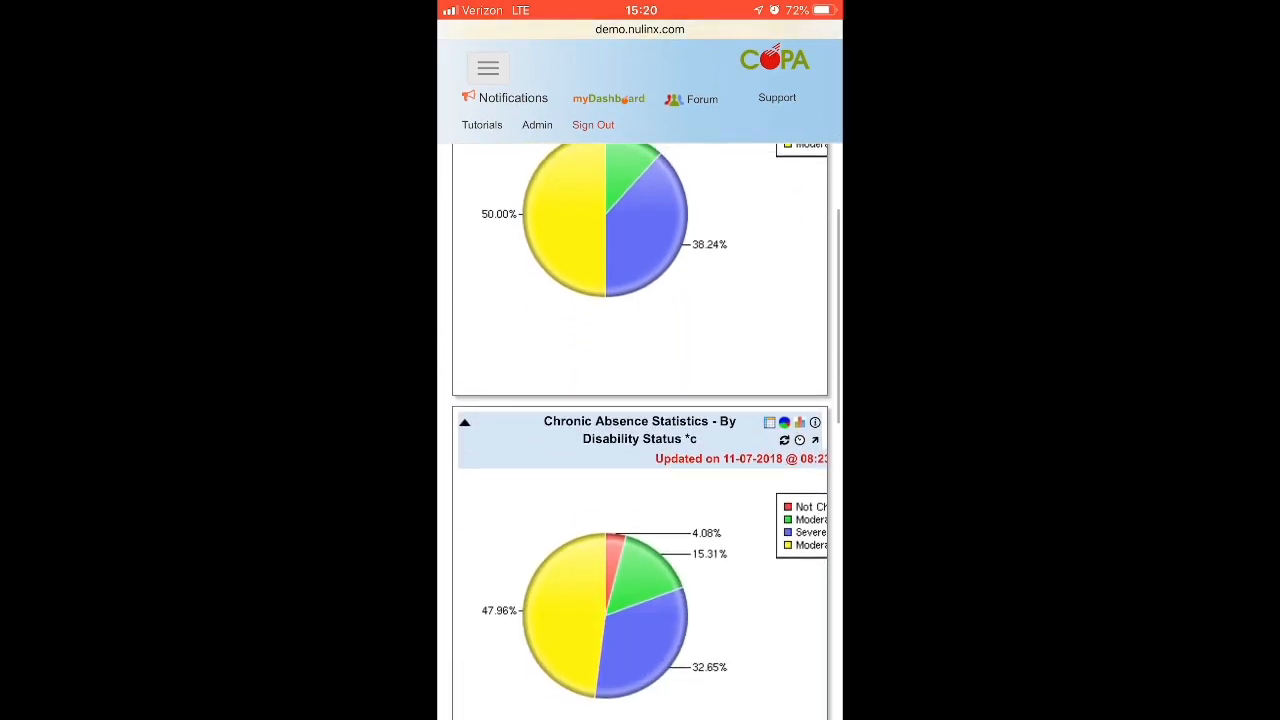
pyautogui.scroll(-3)
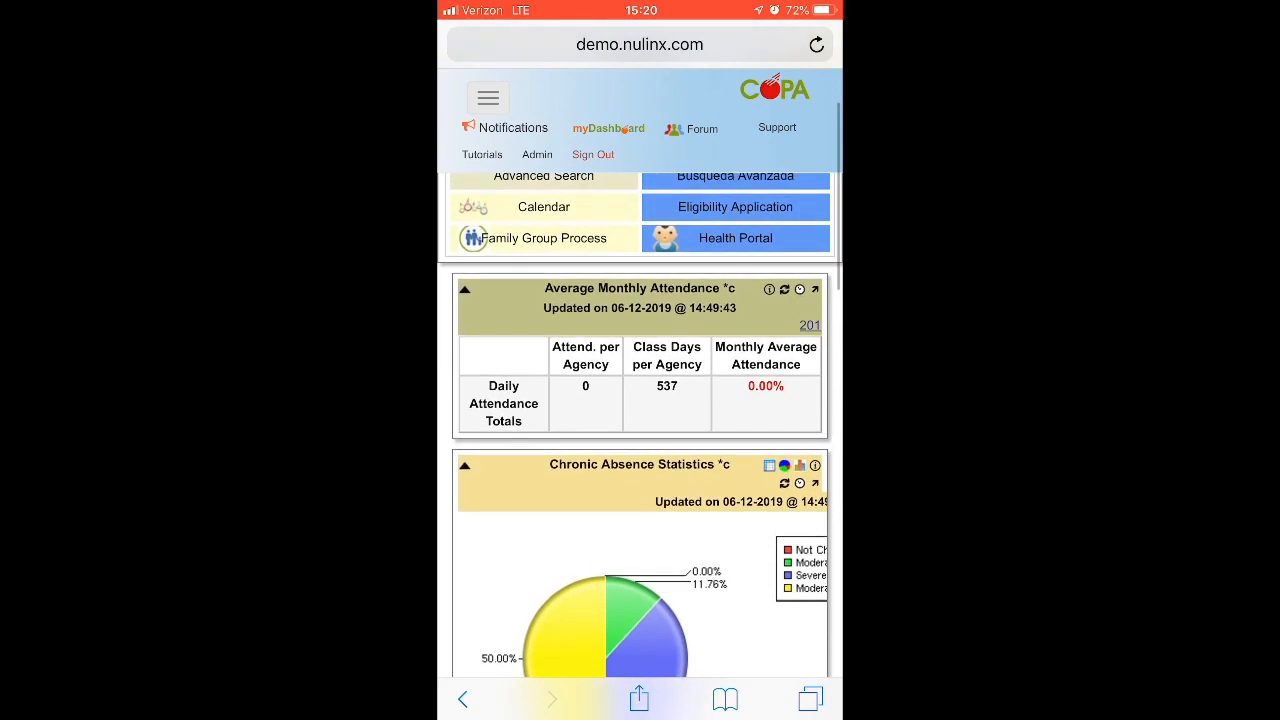
pyautogui.scroll(-3)
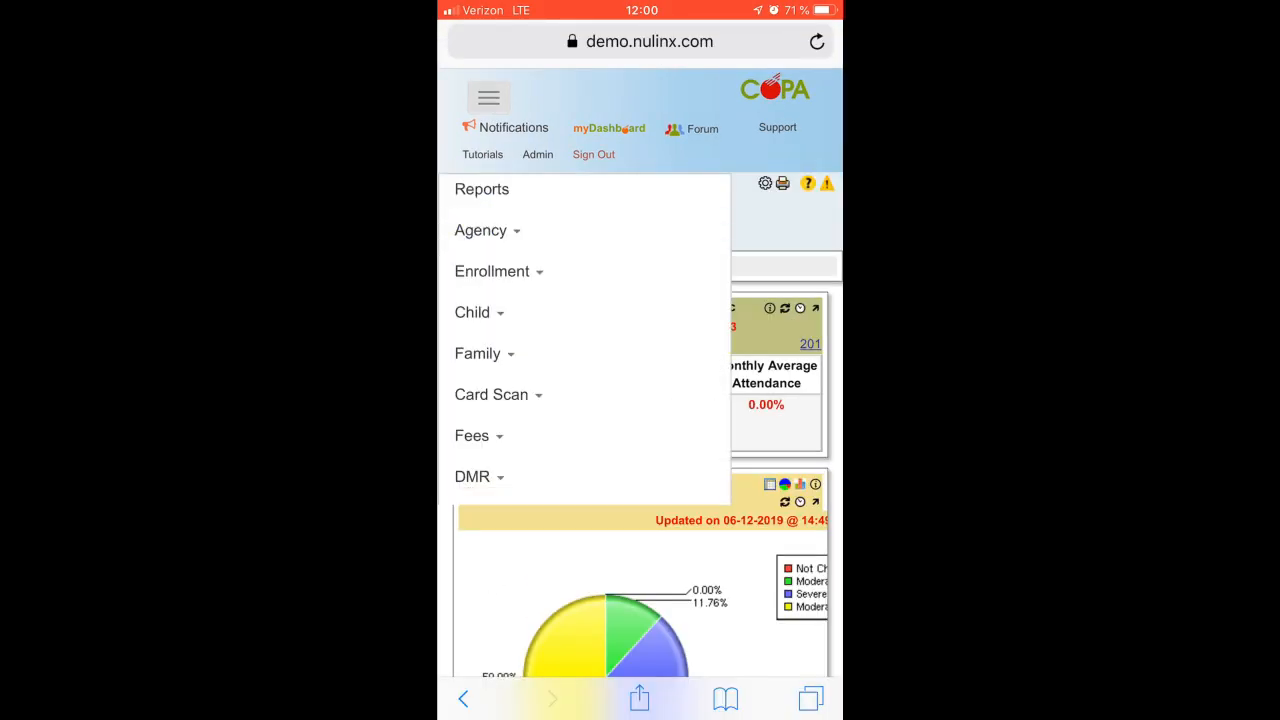
# Open Child > Child Advocate Caseload and scroll through its 68 records
pyautogui.click(472, 312)
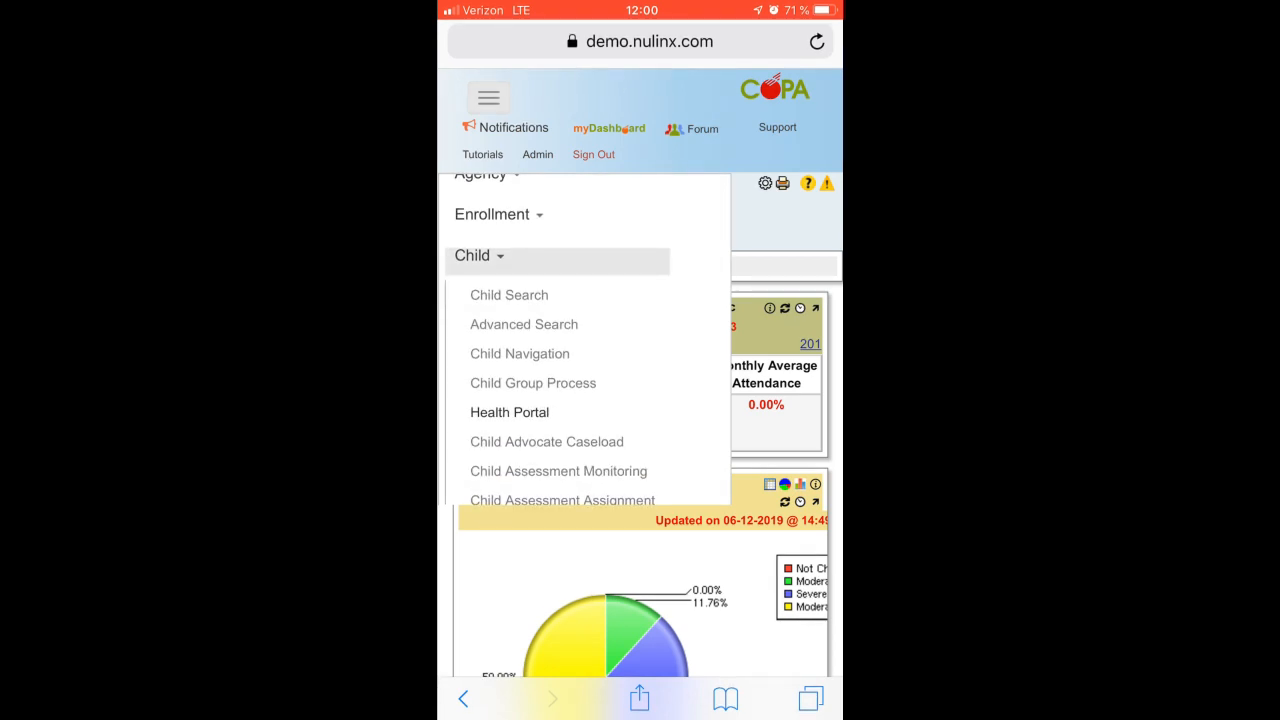
pyautogui.click(546, 441)
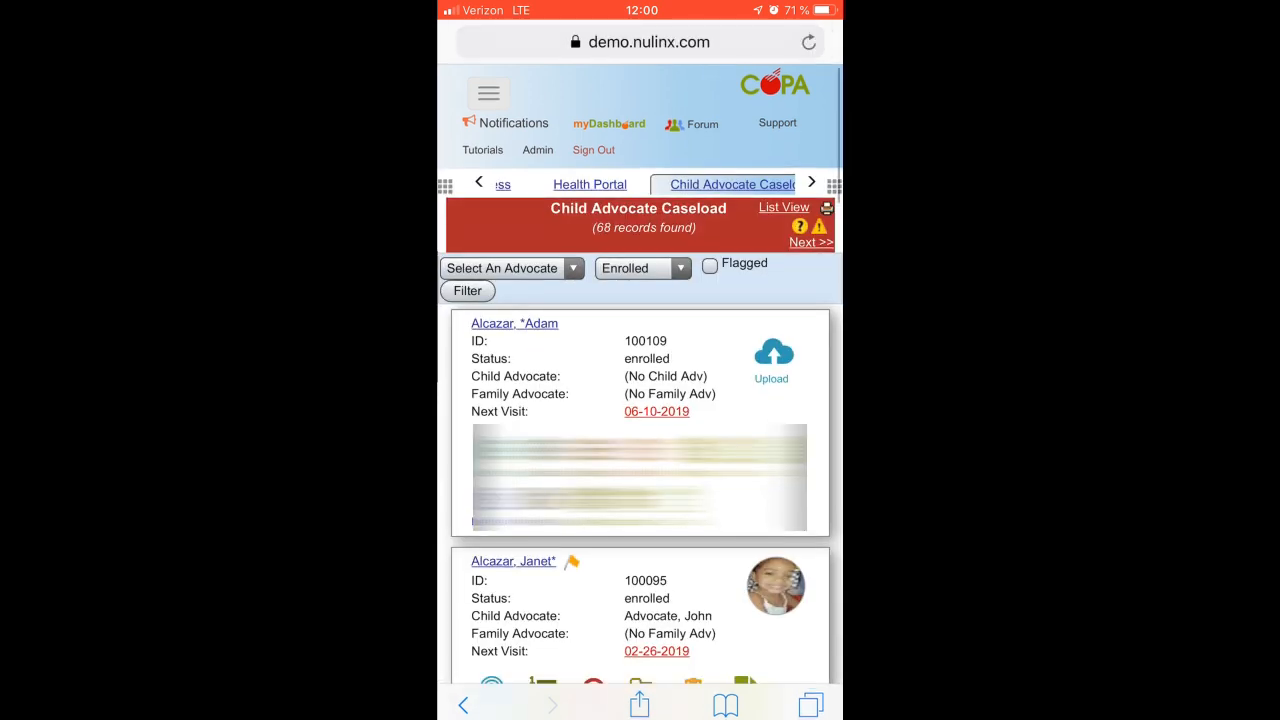
pyautogui.scroll(-3)
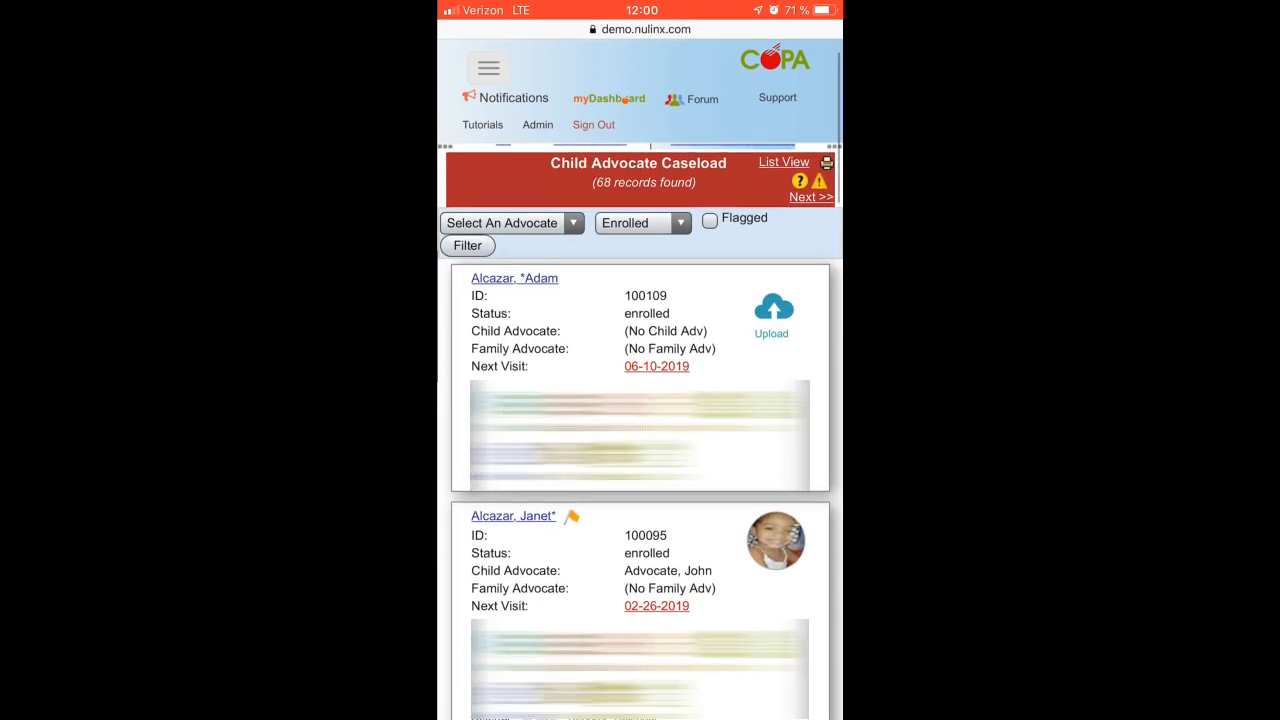
pyautogui.scroll(-3)
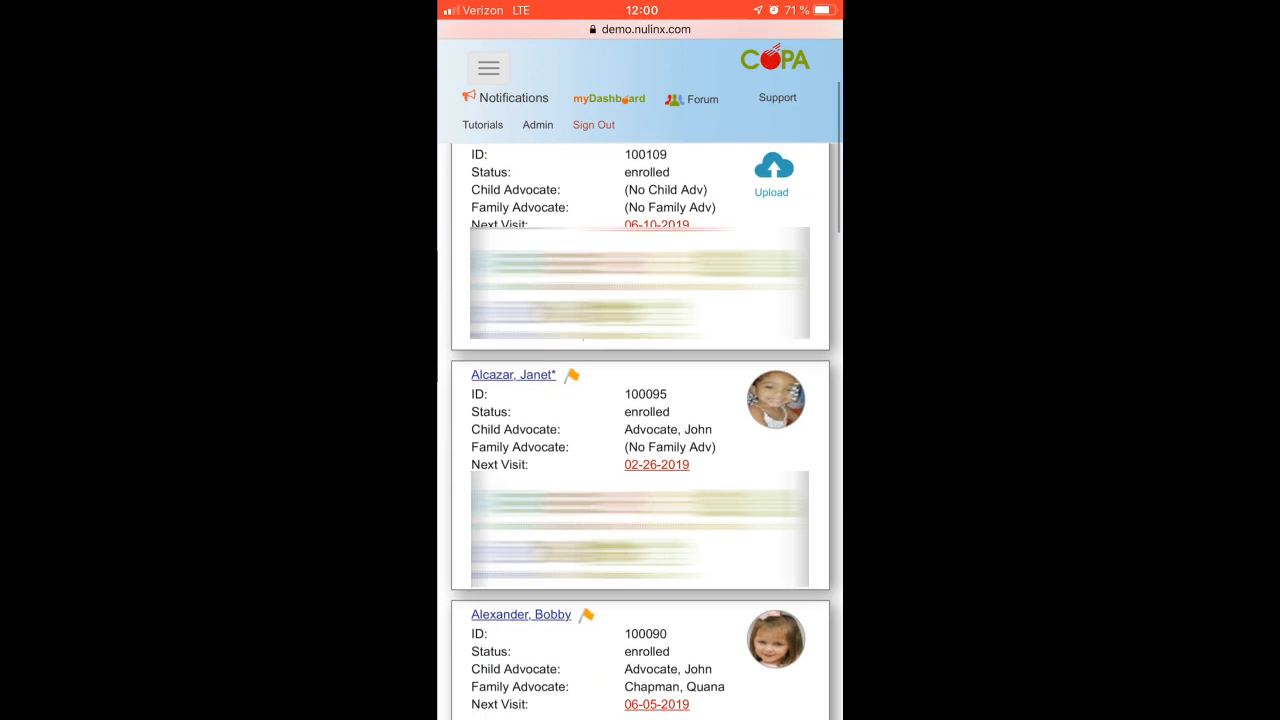
pyautogui.scroll(-3)
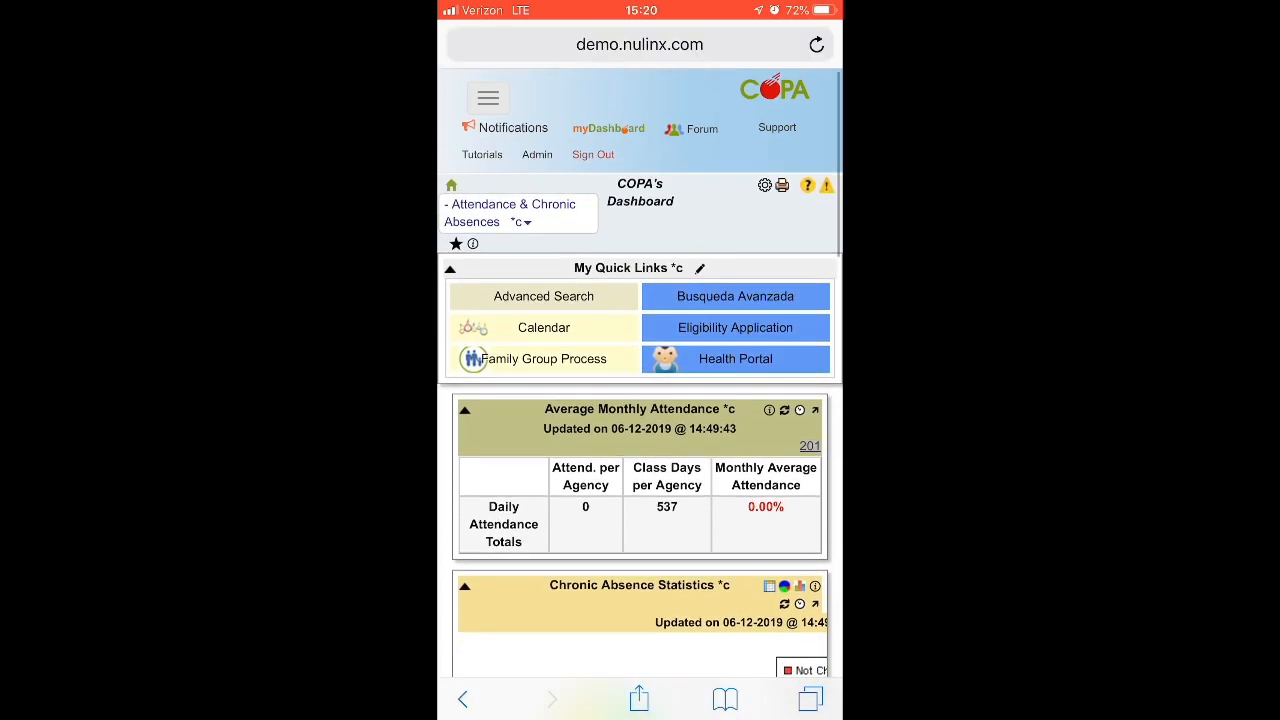
# Open Enrollment > Elig. Application from the hamburger menu
pyautogui.click(487, 98)
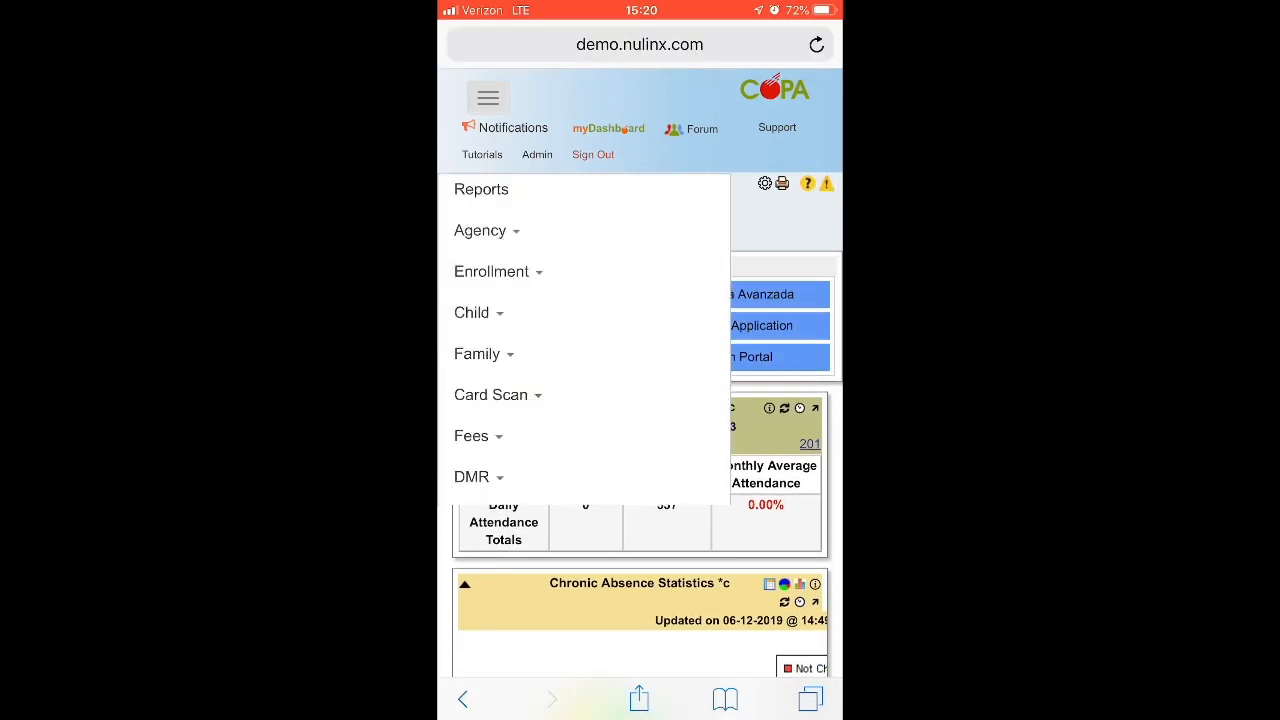
pyautogui.click(491, 271)
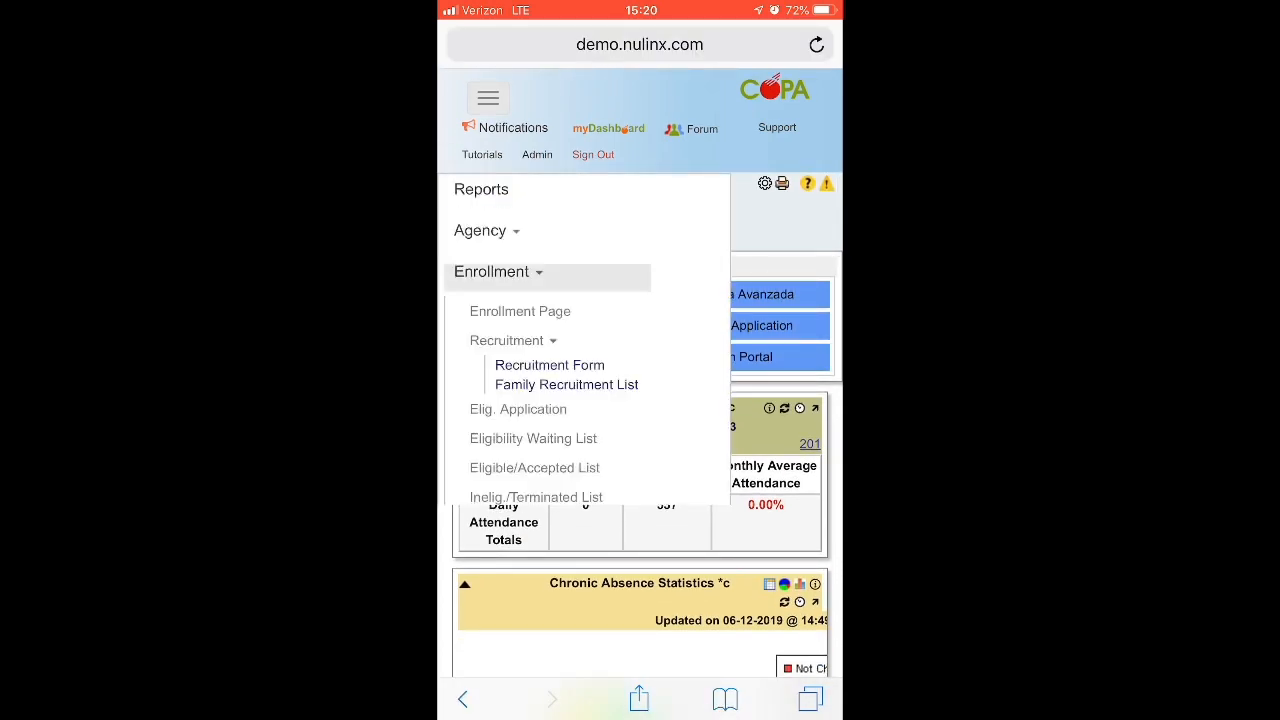
pyautogui.click(518, 409)
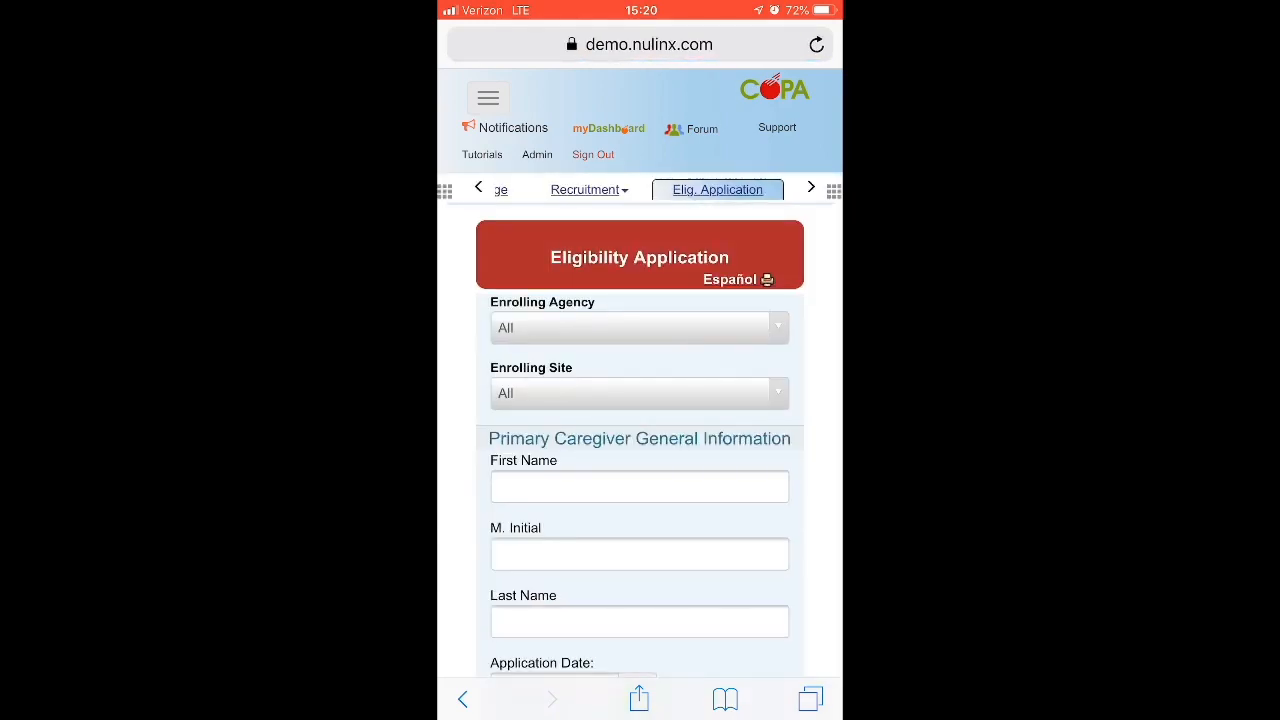
# Scroll through the primary caregiver Eligibility Application form and back to the top
pyautogui.scroll(-3)
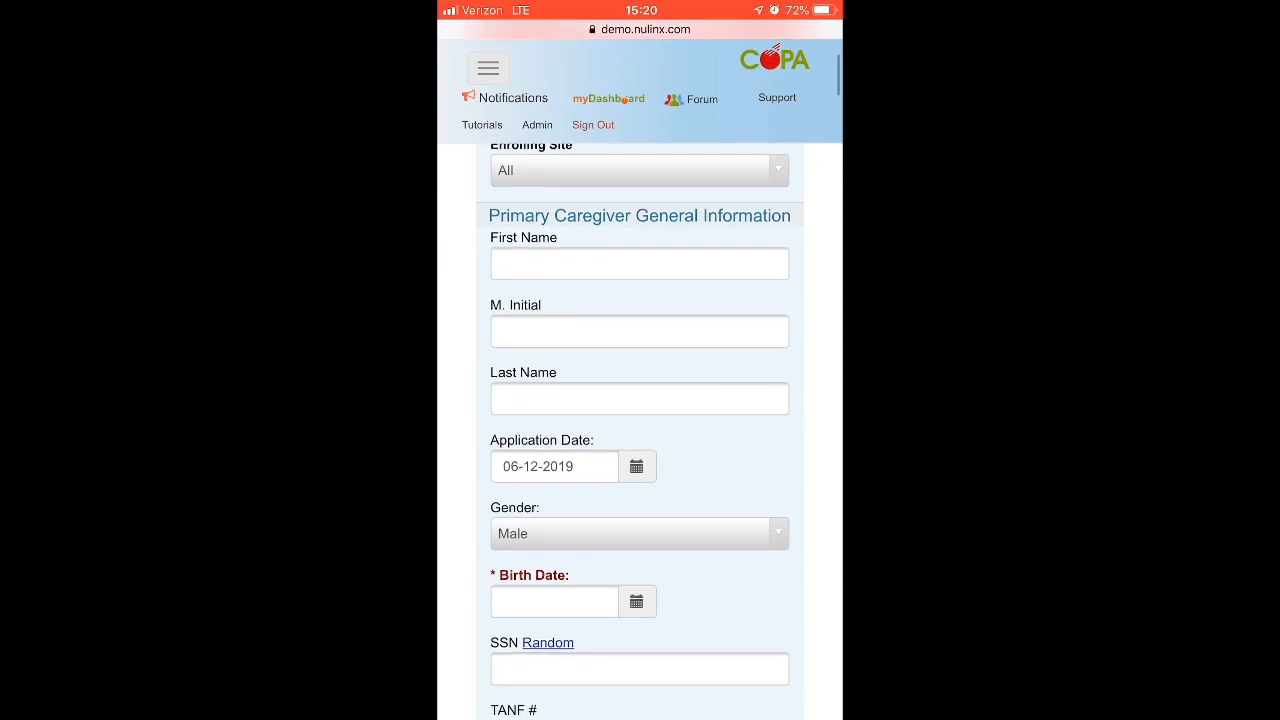
pyautogui.scroll(-3)
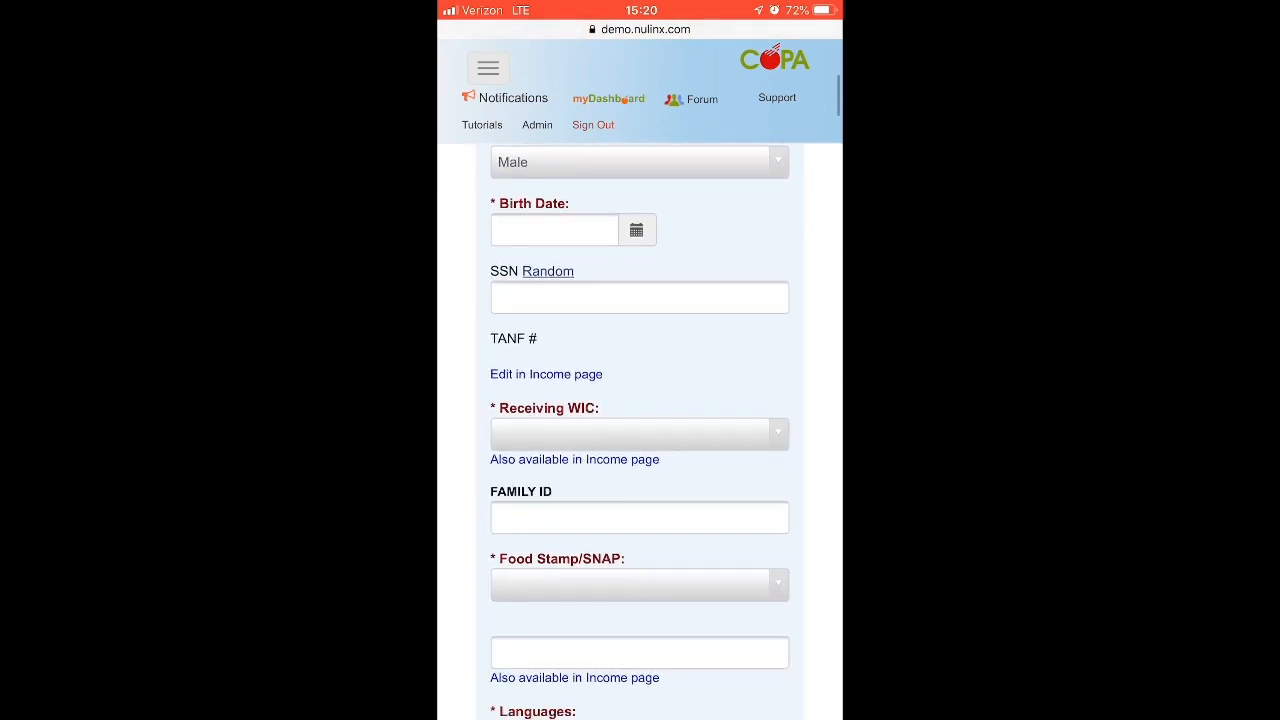
pyautogui.scroll(-3)
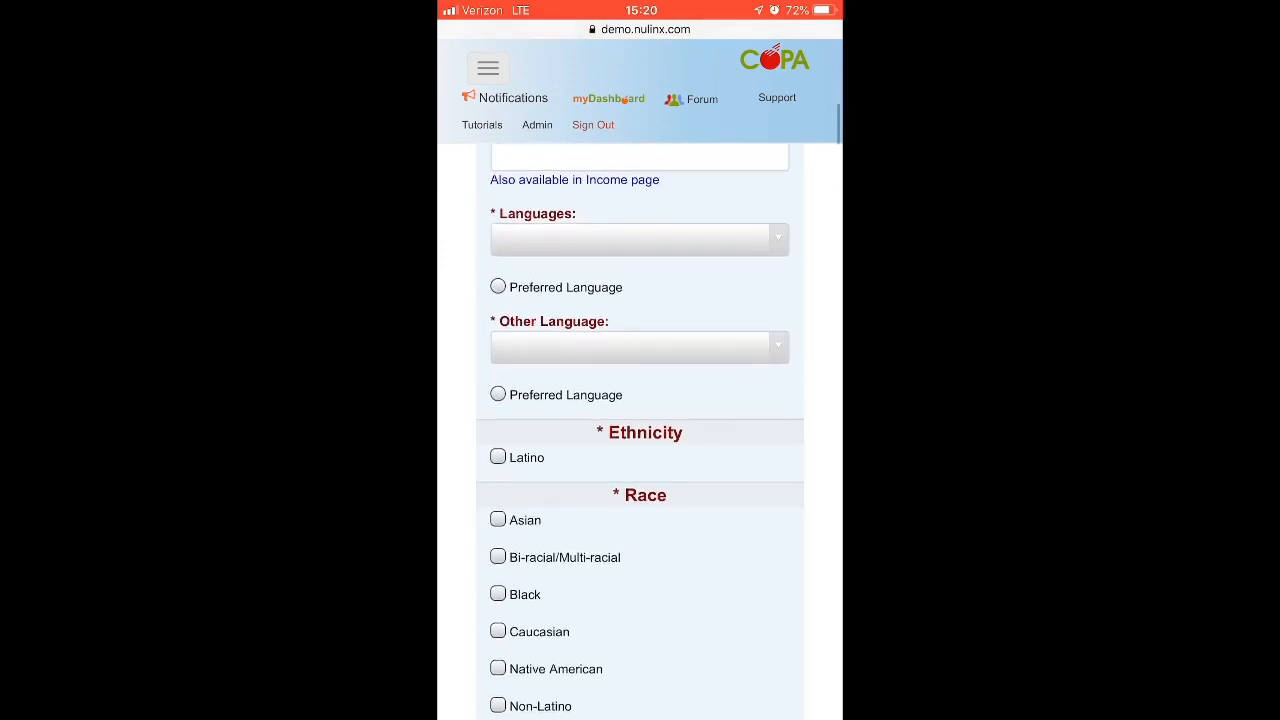
pyautogui.scroll(-3)
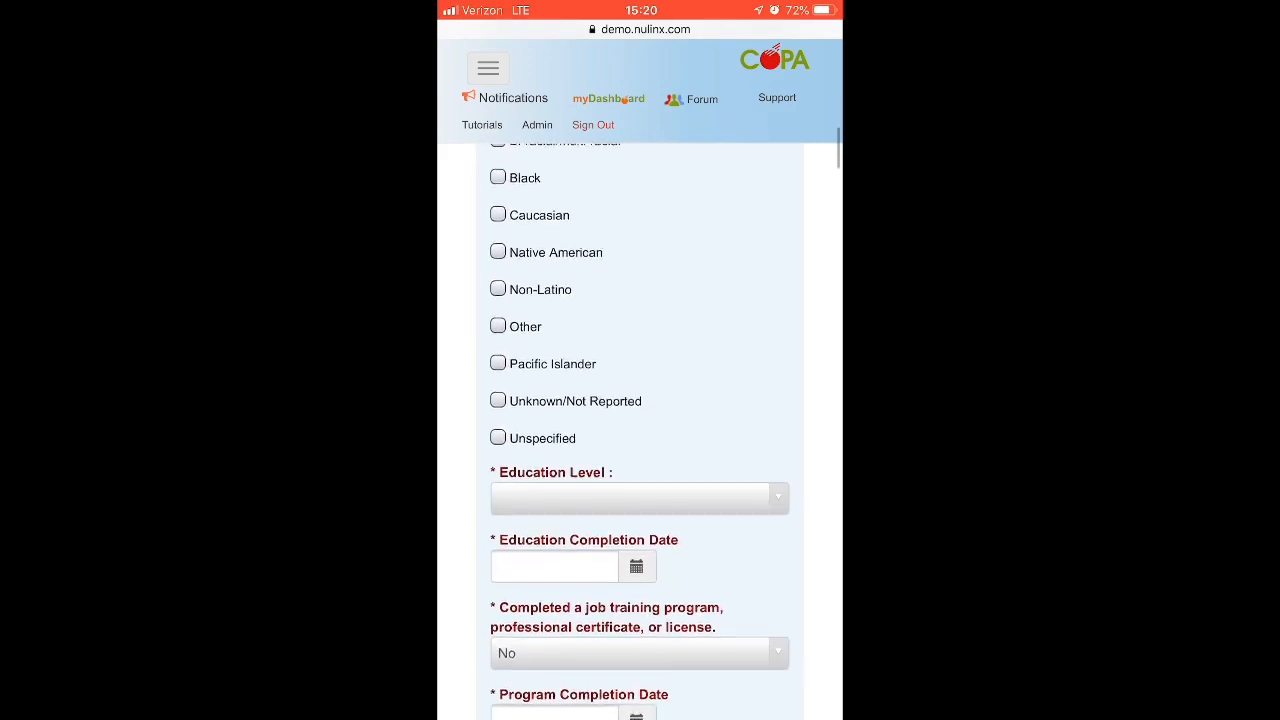
pyautogui.scroll(-3)
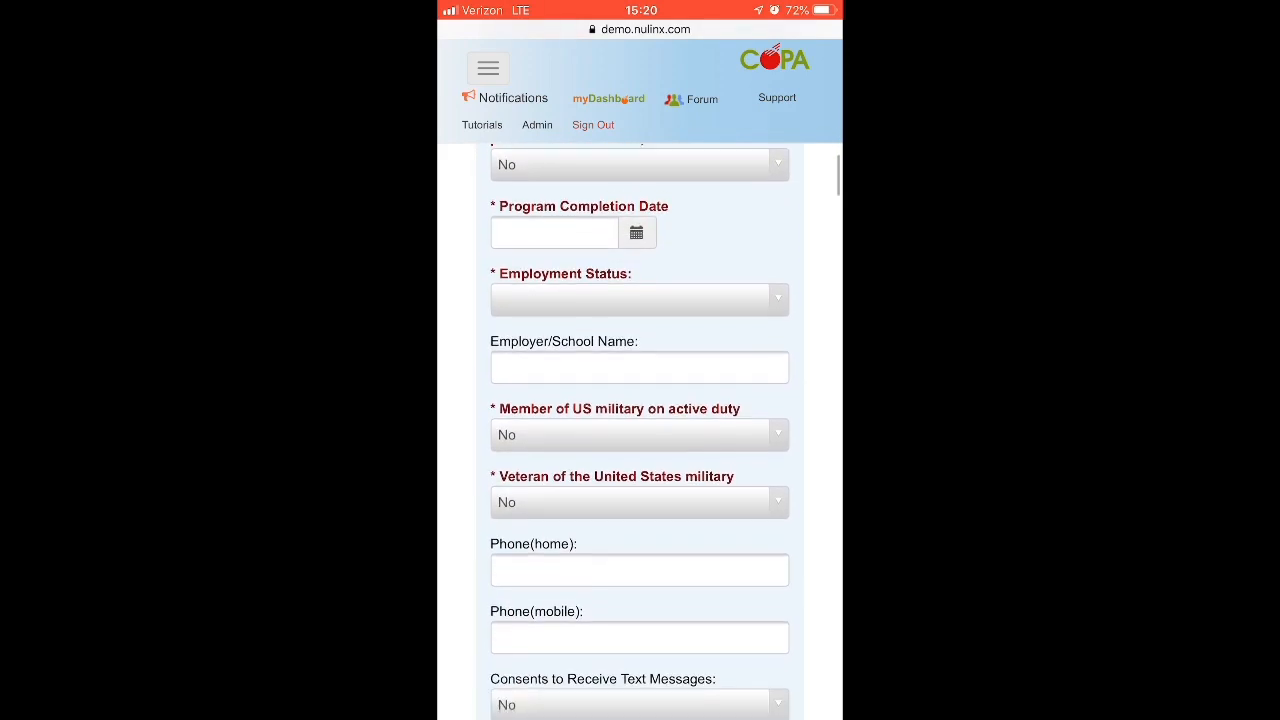
pyautogui.scroll(-3)
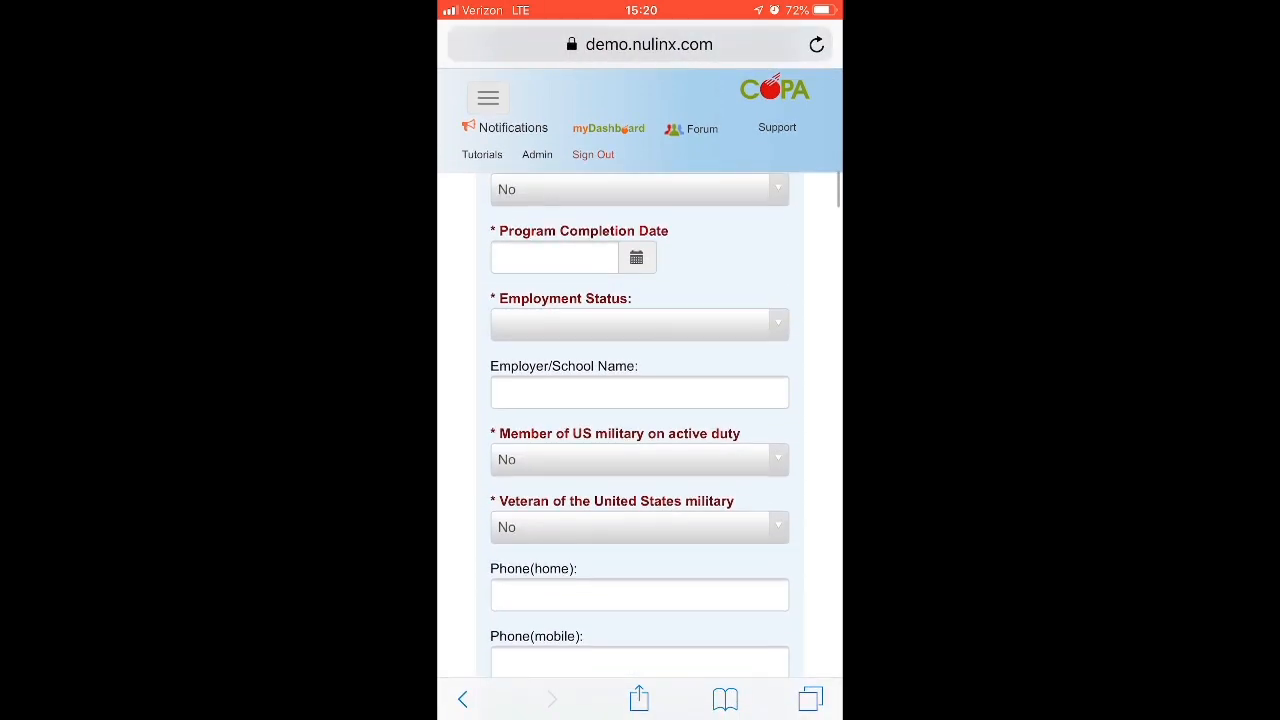
pyautogui.scroll(-3)
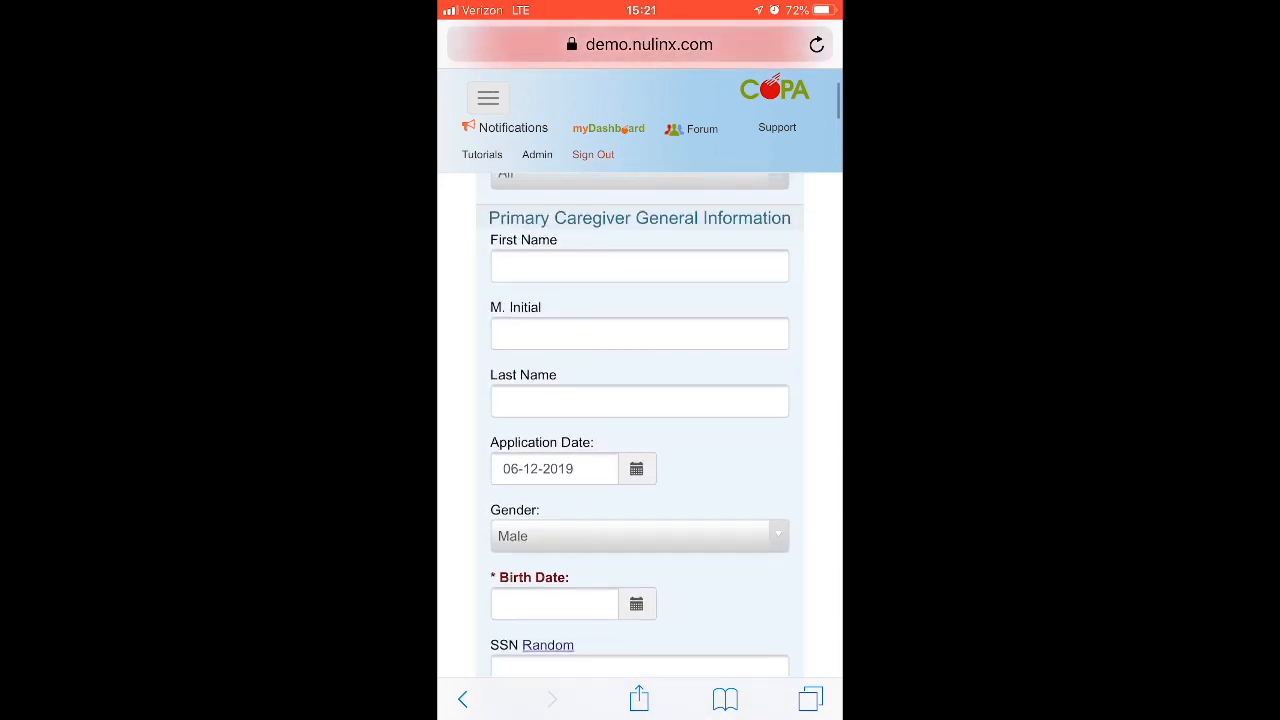
pyautogui.scroll(-3)
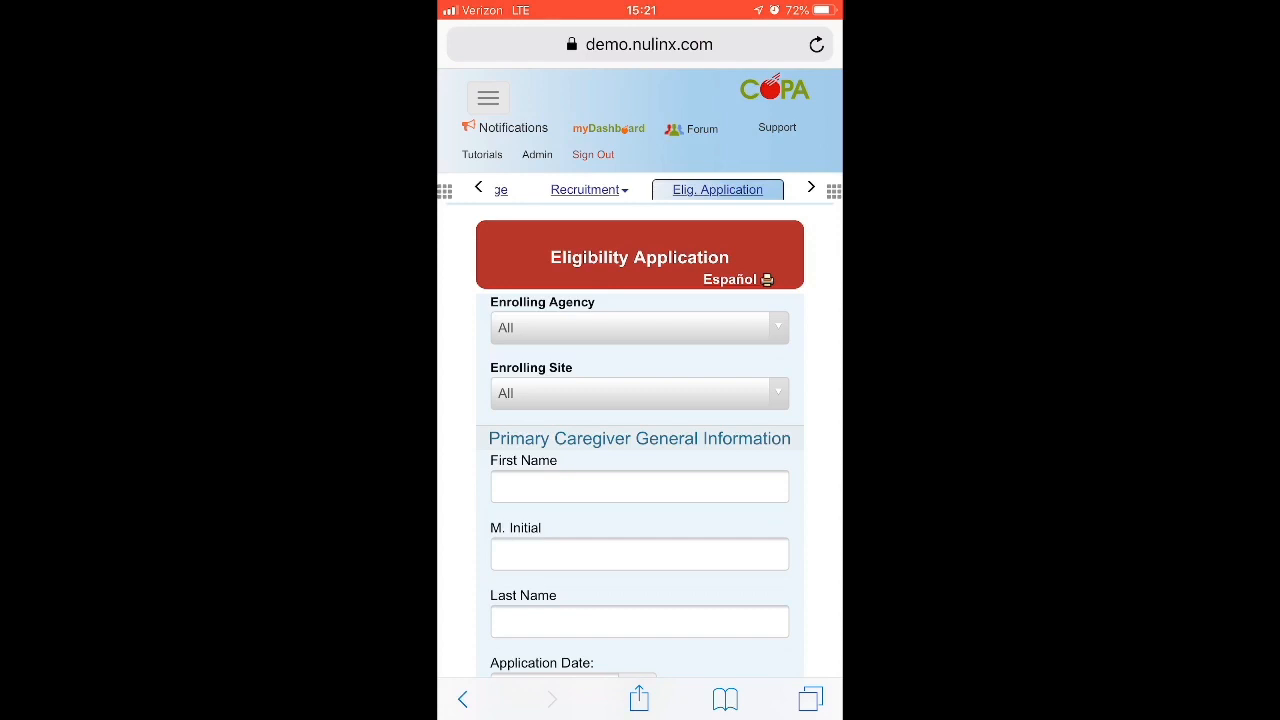